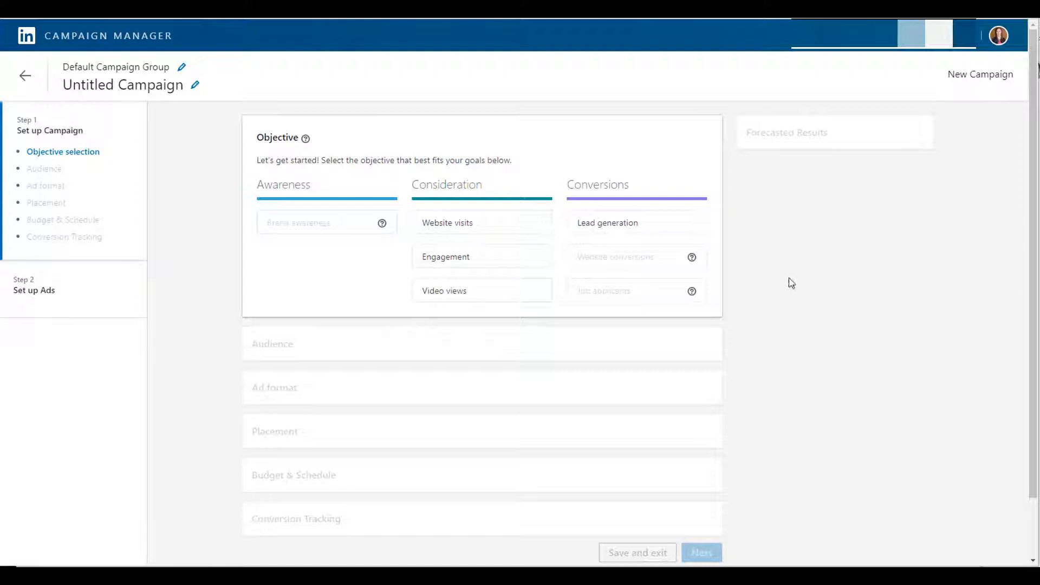
mouse_move(721, 304)
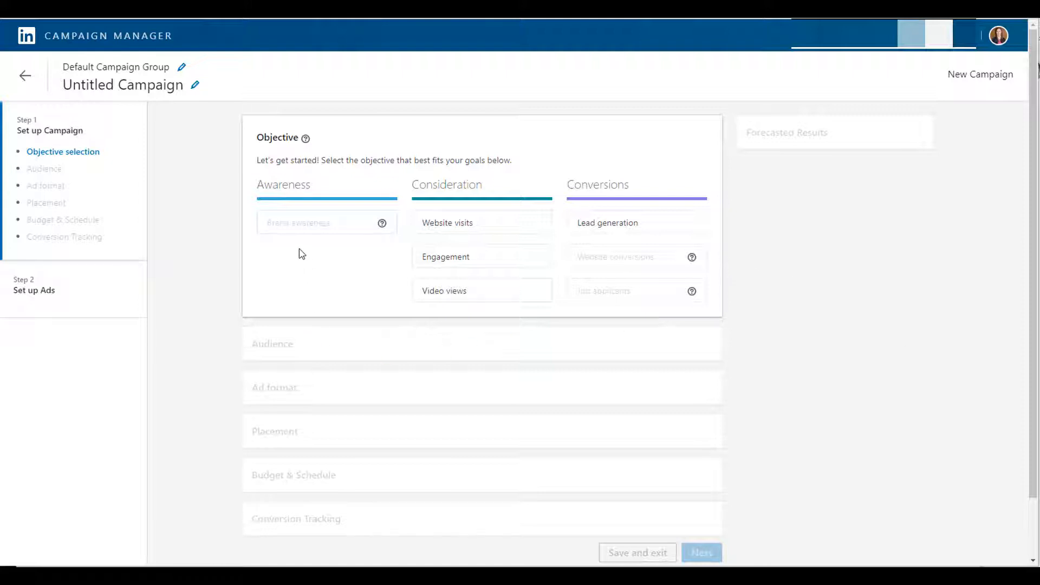
mouse_move(758, 303)
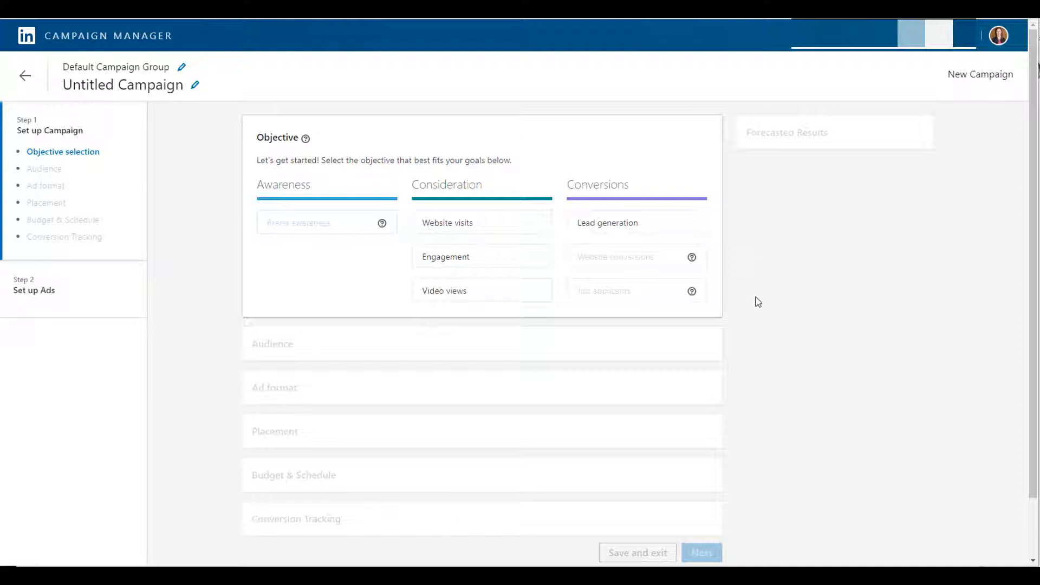
mouse_move(325, 271)
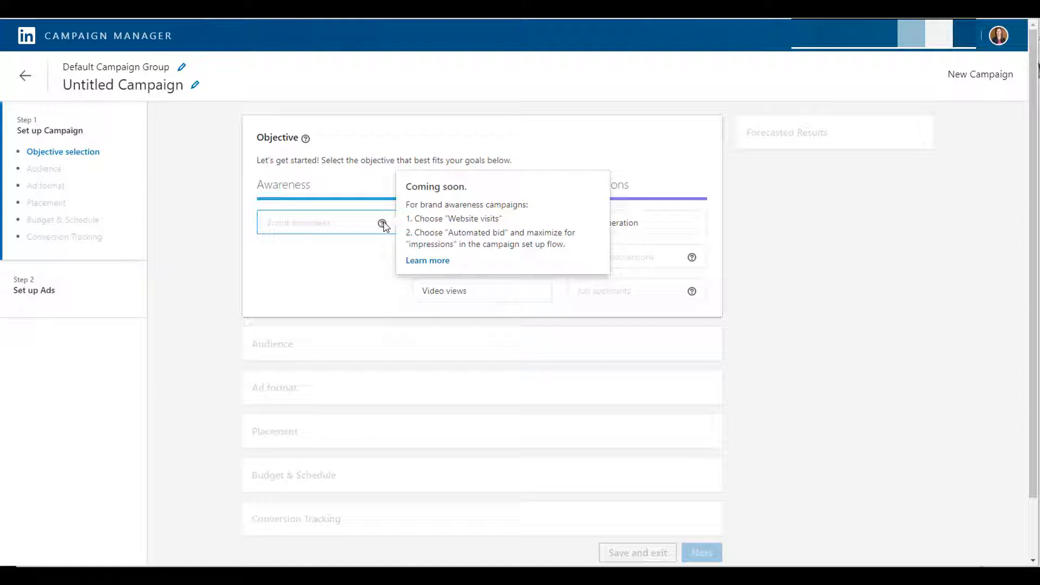
mouse_move(387, 299)
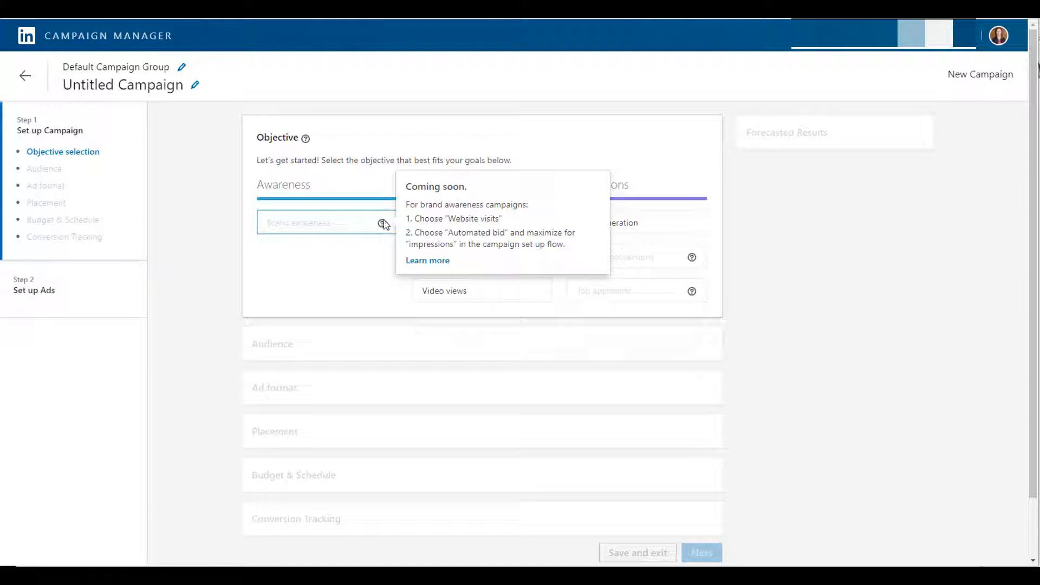
mouse_move(711, 262)
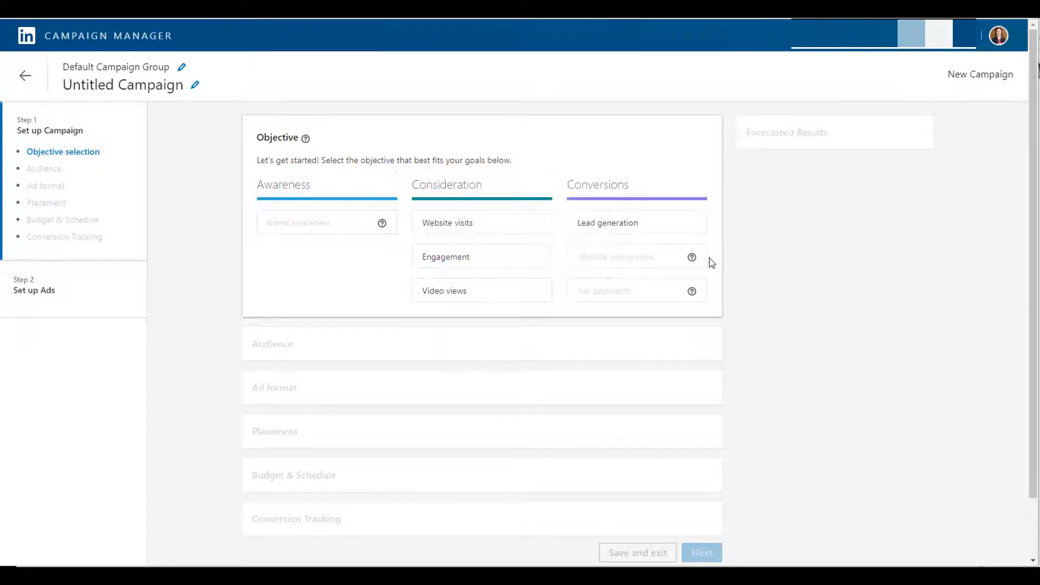
mouse_move(693, 257)
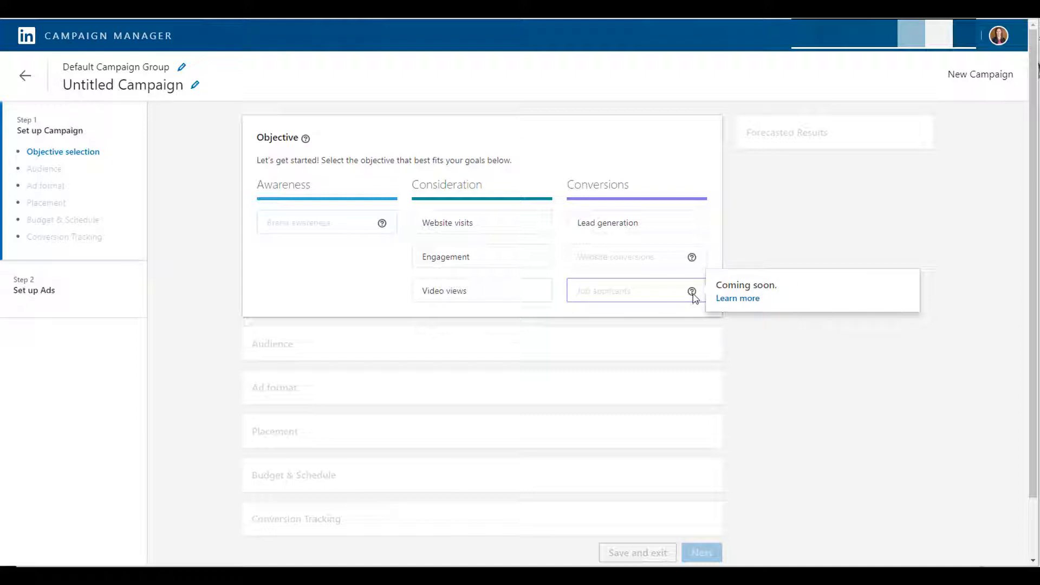
mouse_move(784, 362)
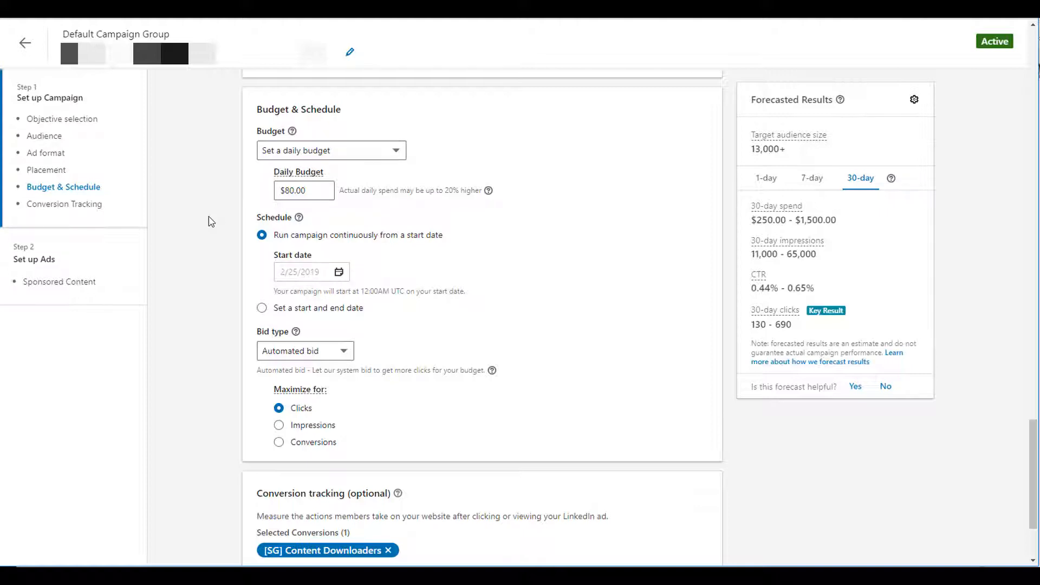
mouse_move(228, 360)
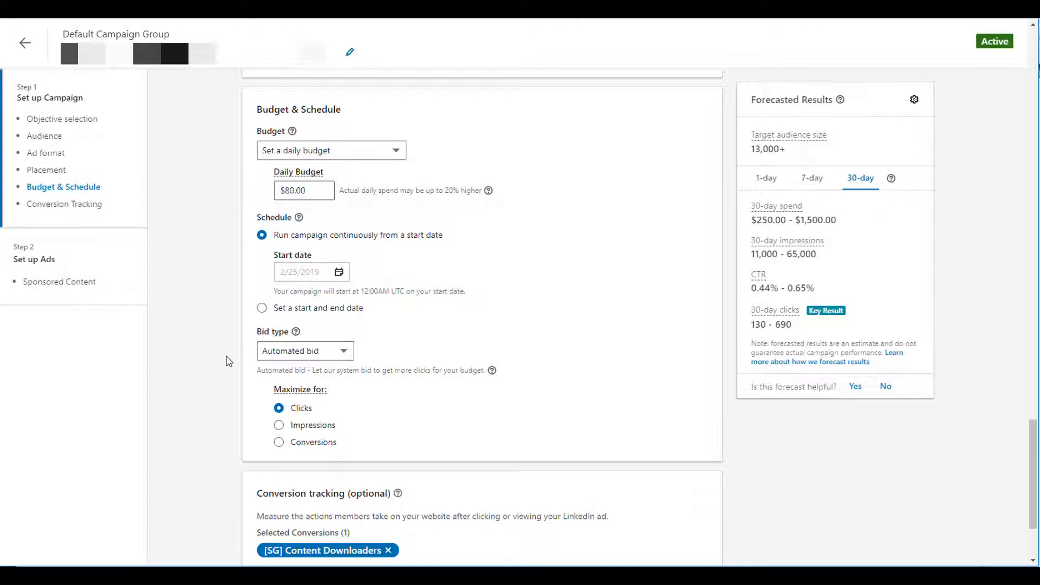
mouse_move(233, 392)
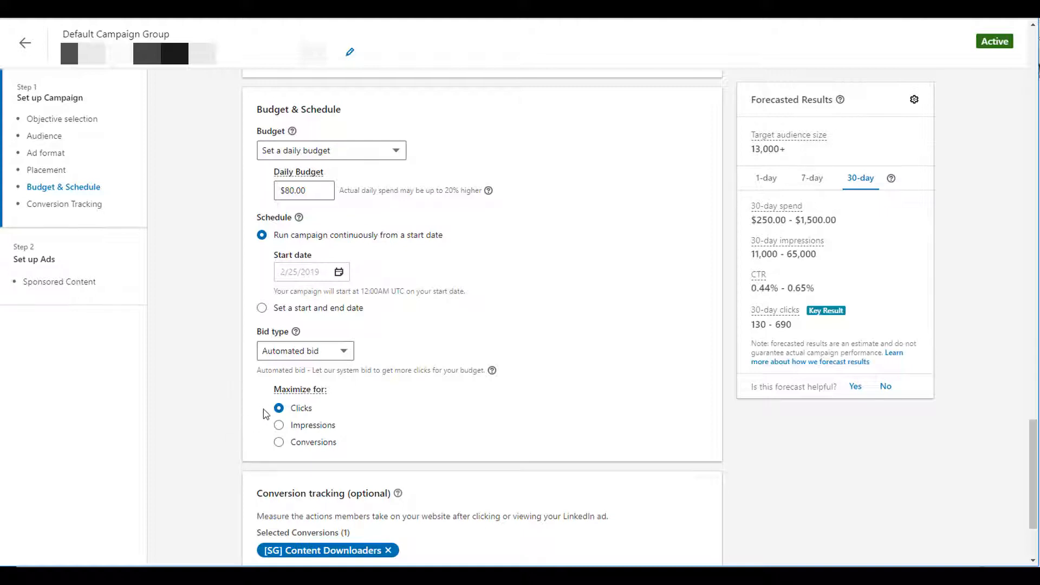
mouse_move(265, 430)
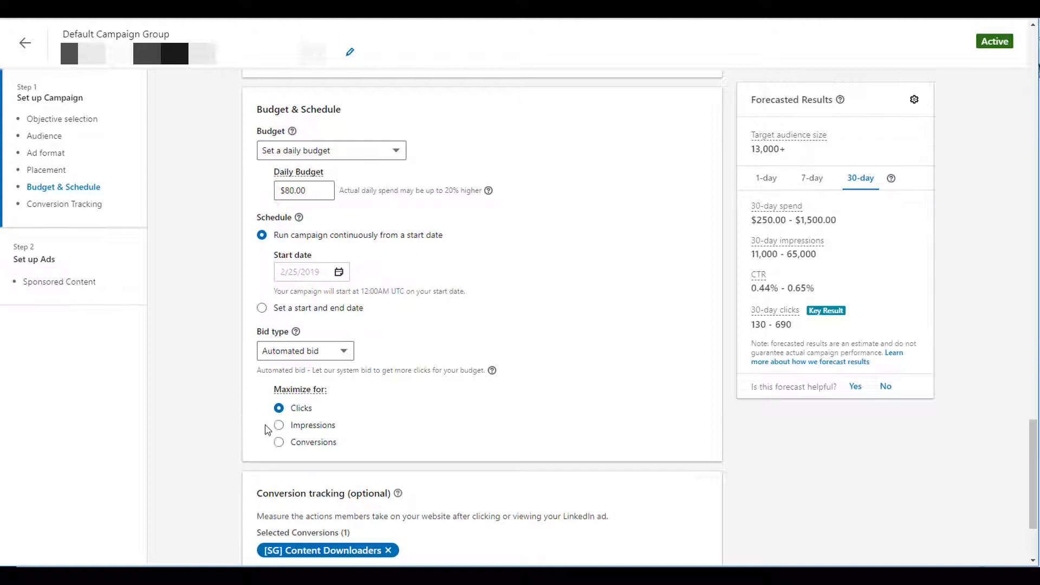
mouse_move(267, 446)
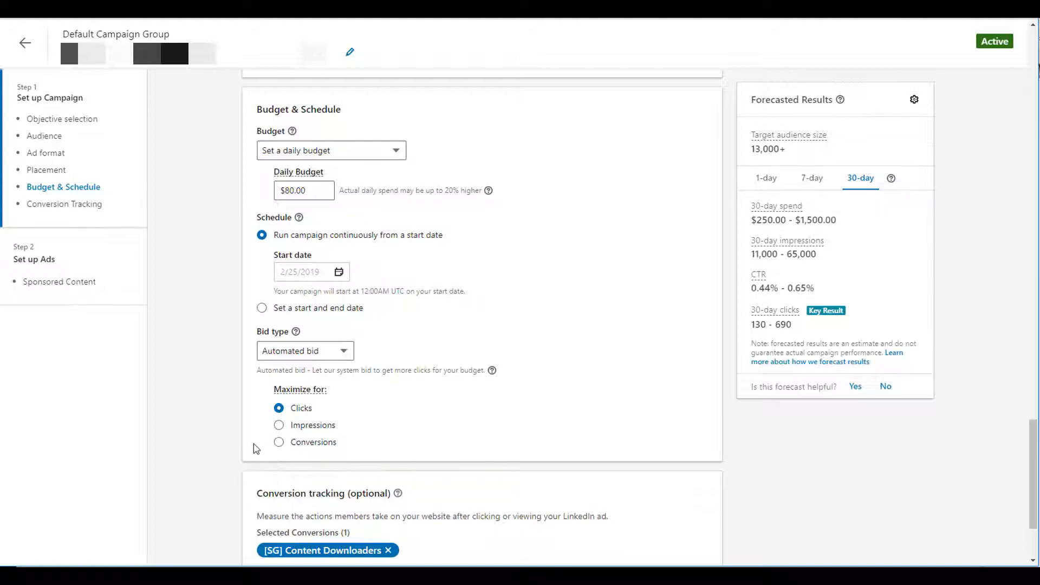
mouse_move(181, 356)
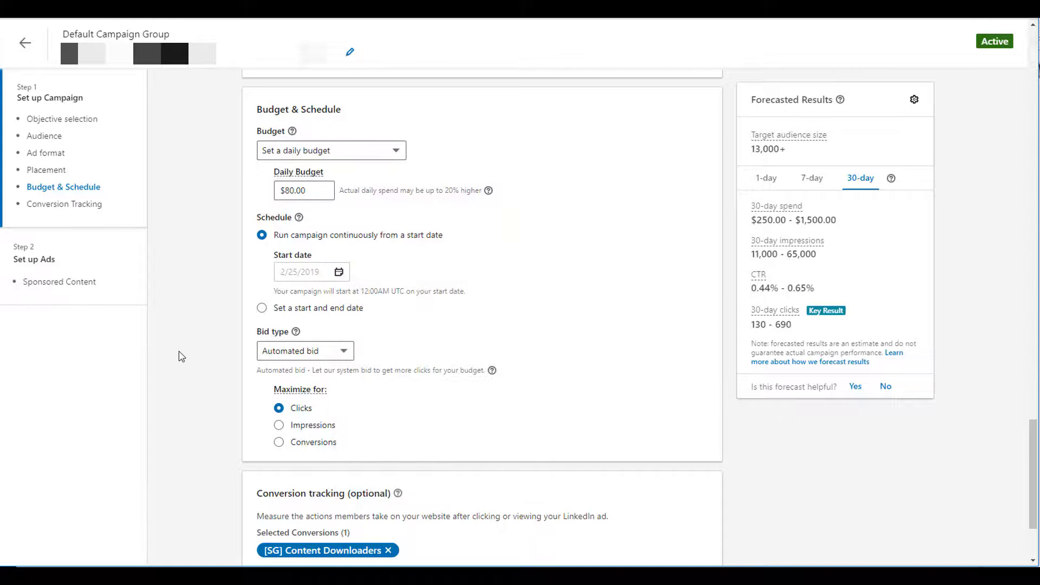
mouse_move(189, 349)
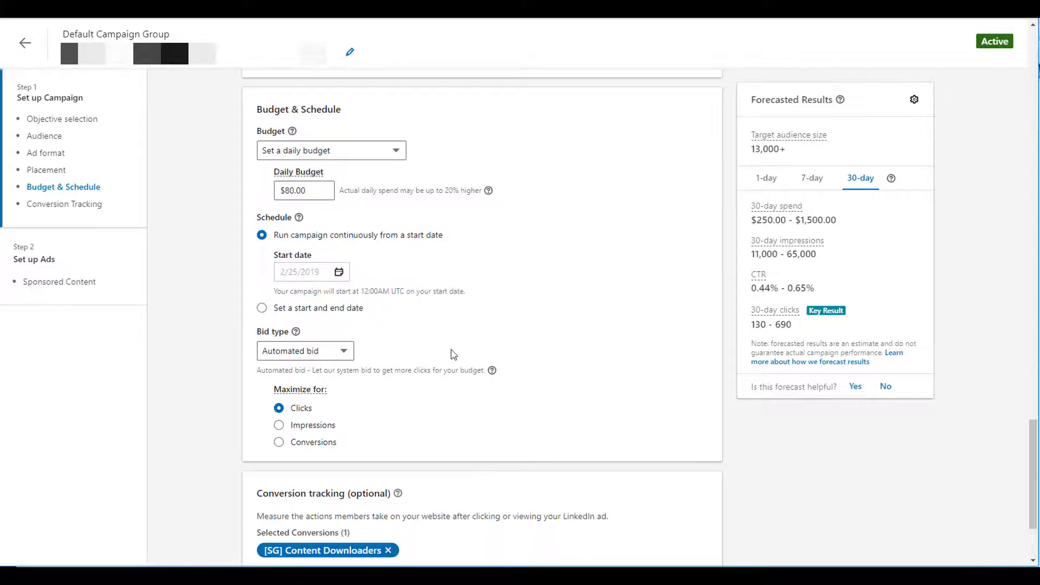
mouse_move(369, 350)
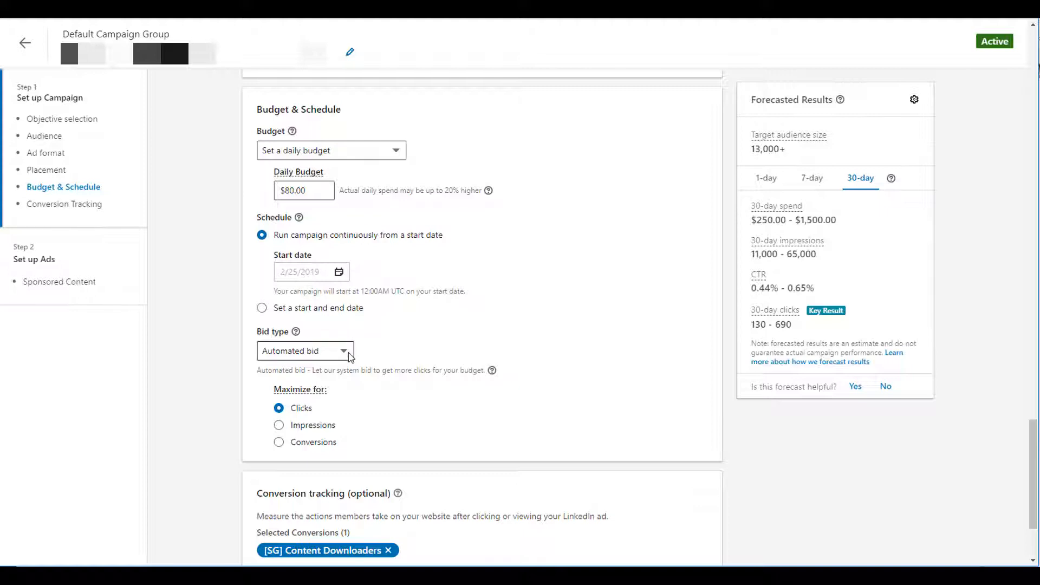
- Choose CPC Bid at $4.88 per click and enable conversion optimization
left_click(303, 350)
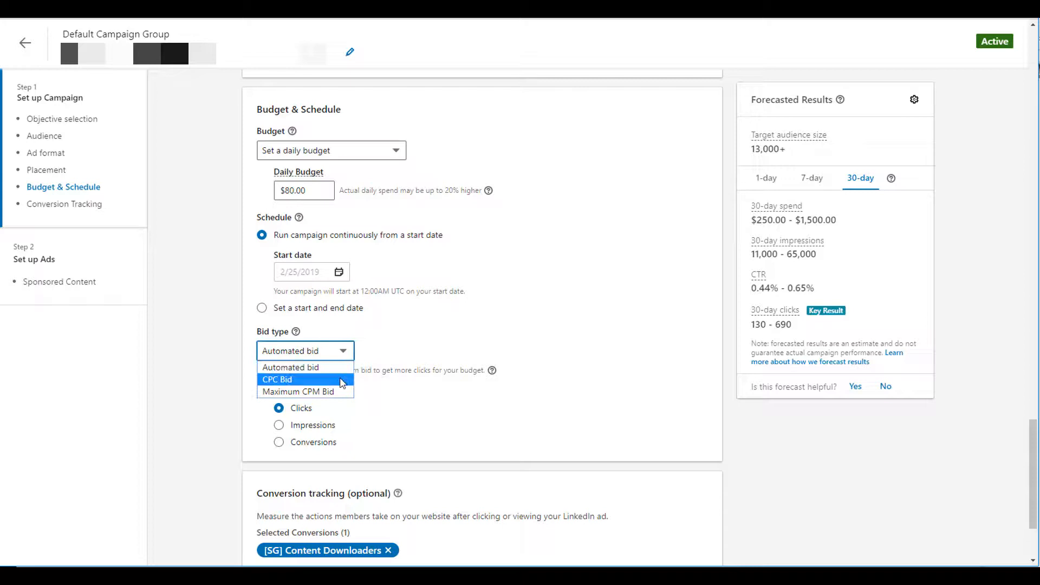
left_click(277, 379)
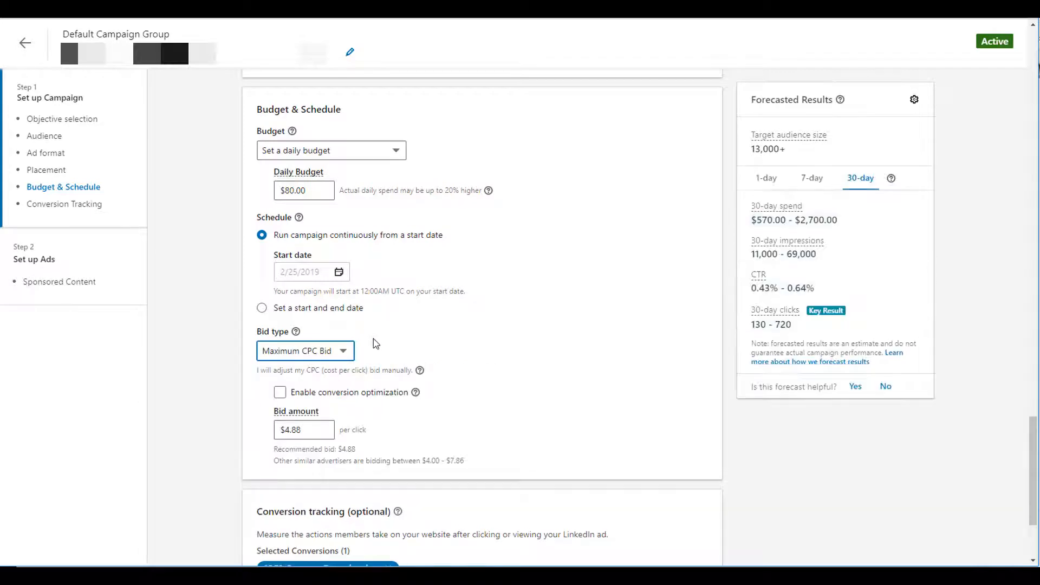
left_click(279, 392)
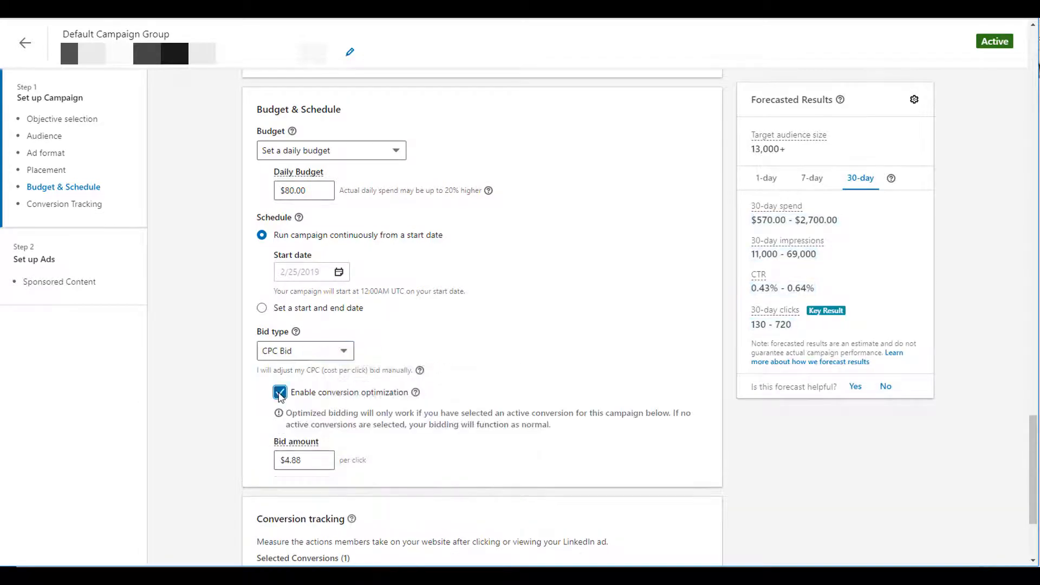
left_click(279, 392)
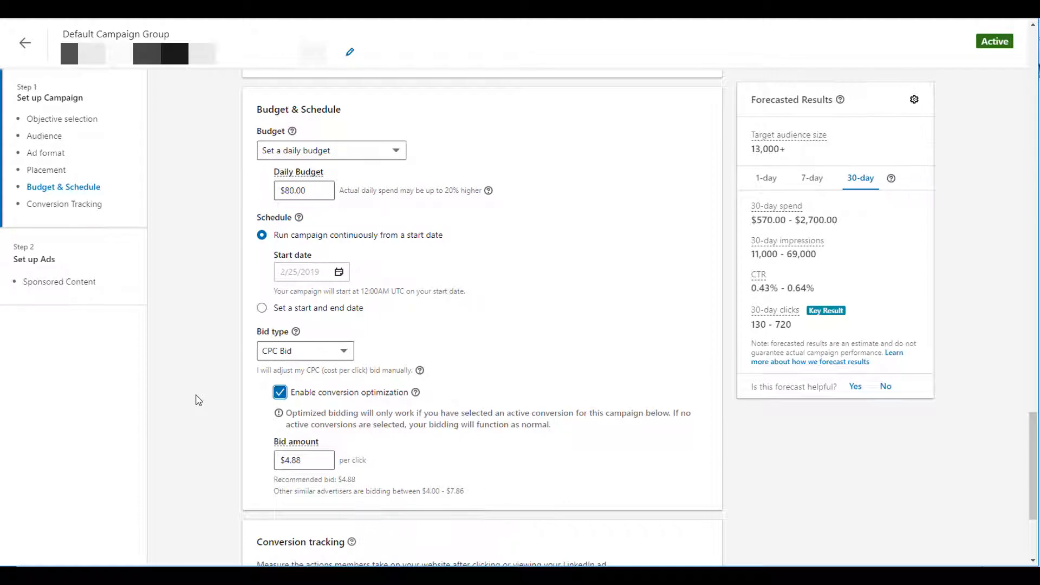
mouse_move(214, 460)
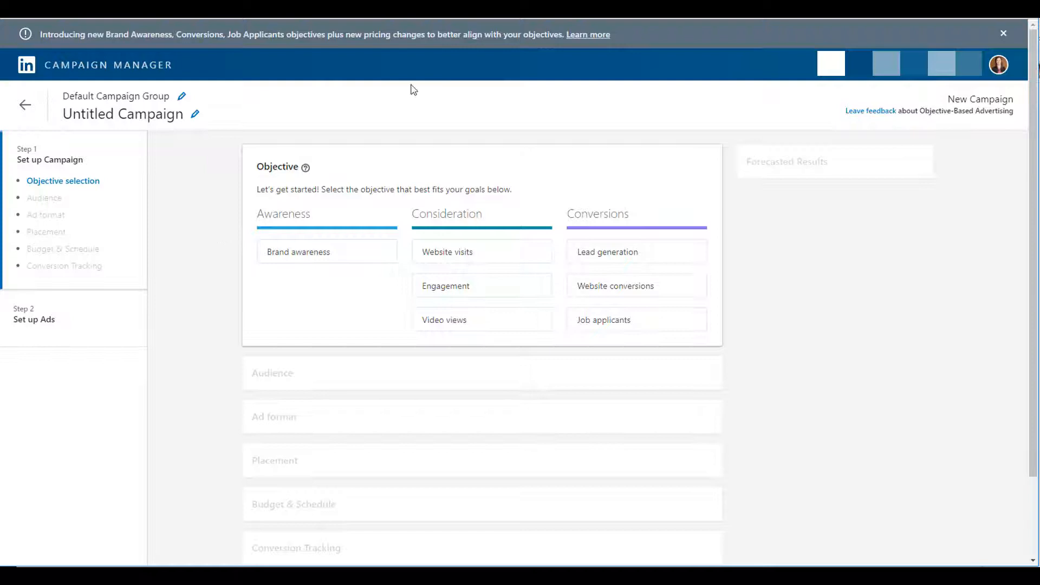
left_click(326, 251)
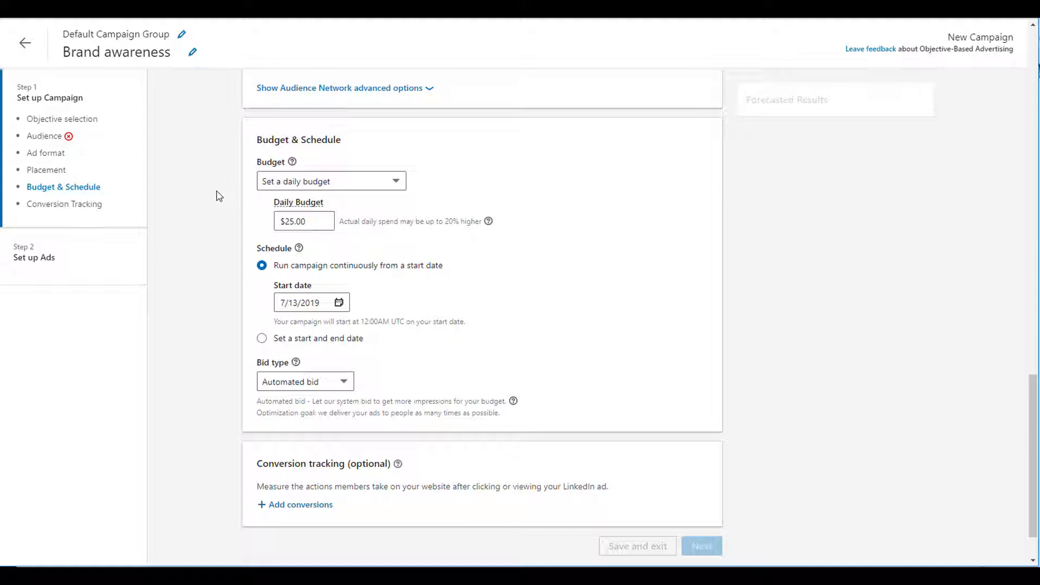
mouse_move(214, 406)
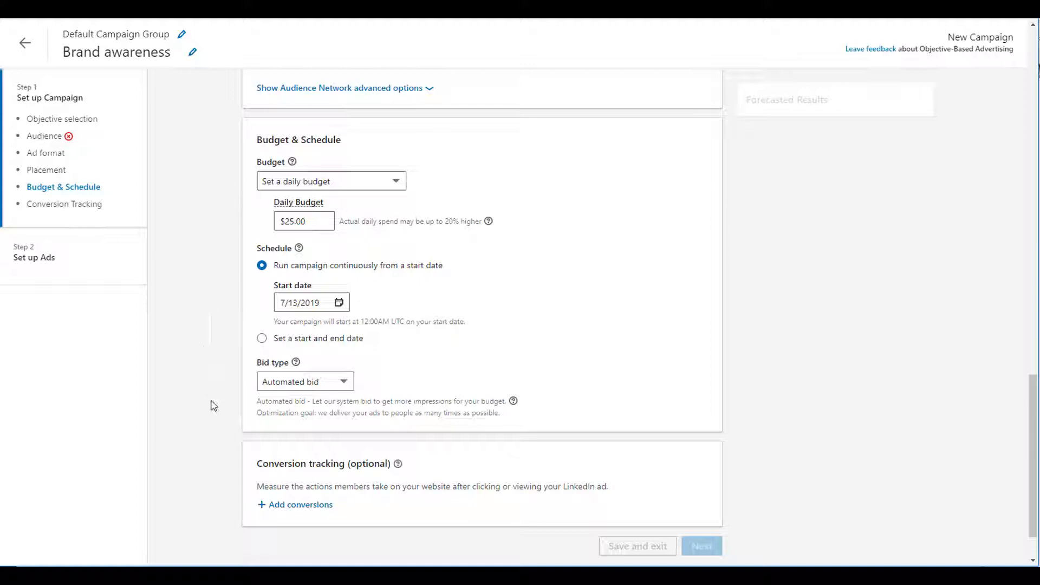
mouse_move(216, 380)
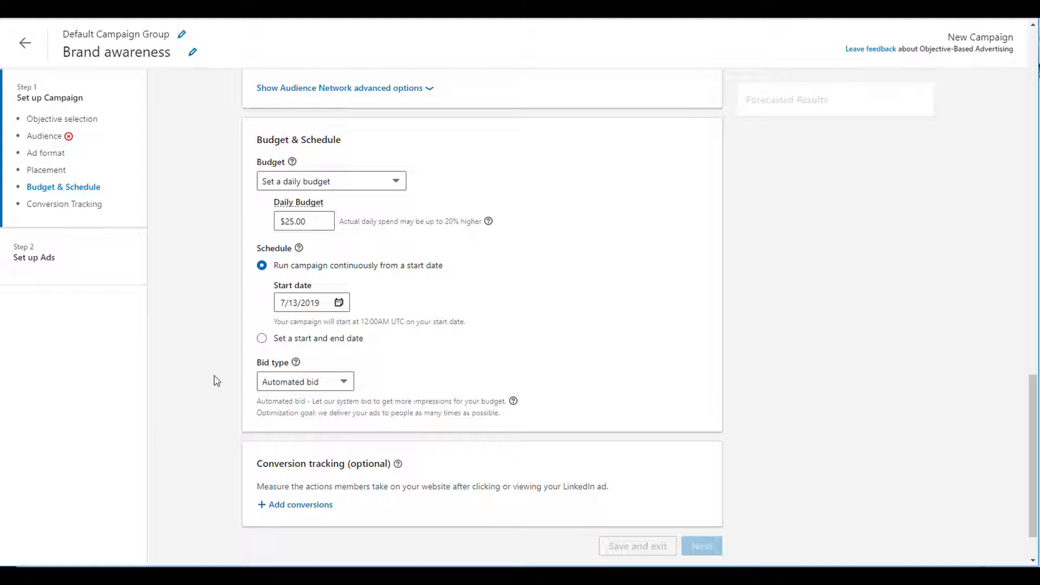
mouse_move(372, 384)
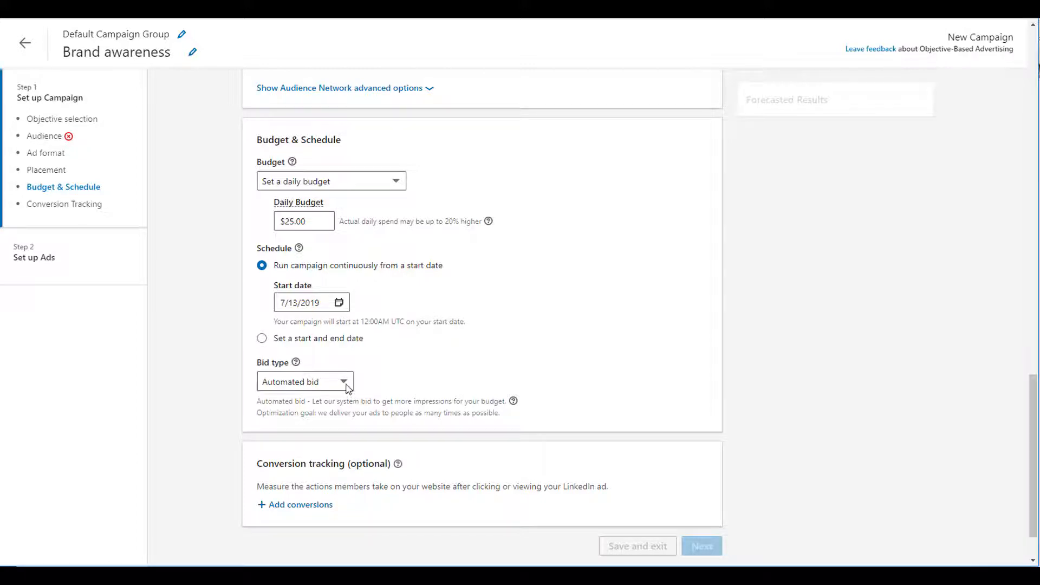
- Choose Maximum CPM Bid, giving a $2.00 bid per 1,000 impressions
left_click(305, 380)
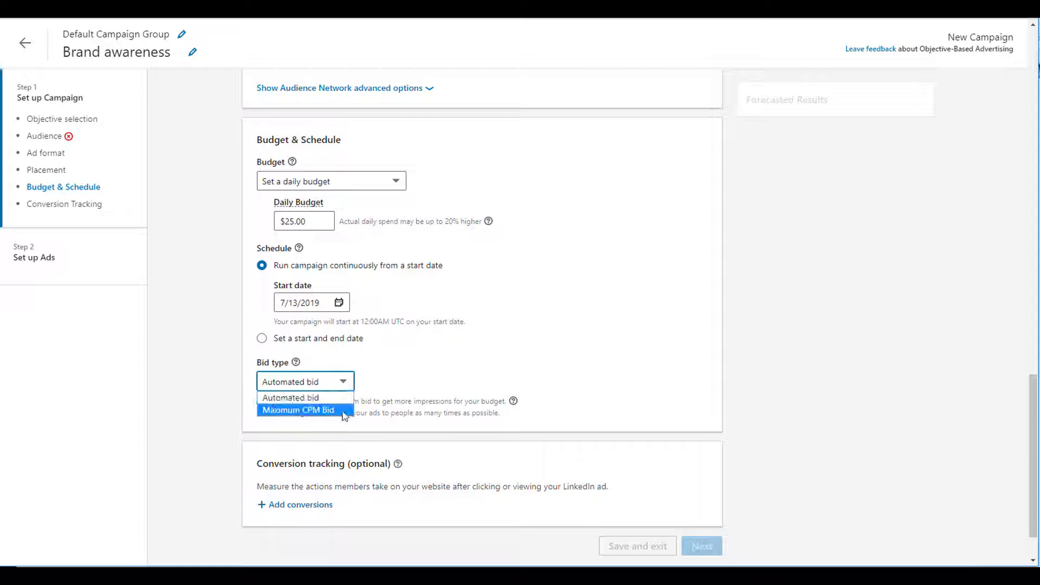
left_click(299, 410)
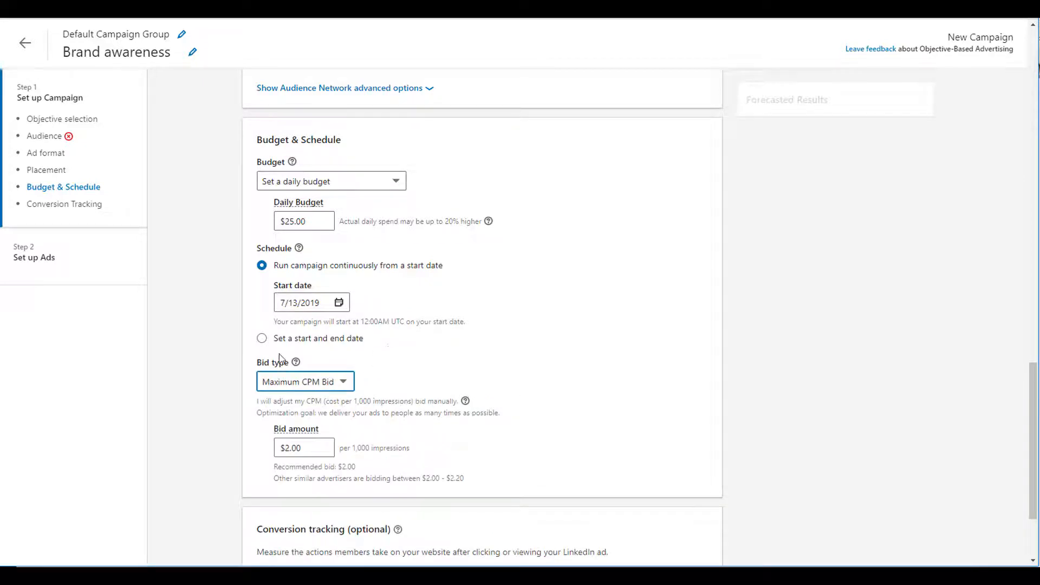
mouse_move(205, 372)
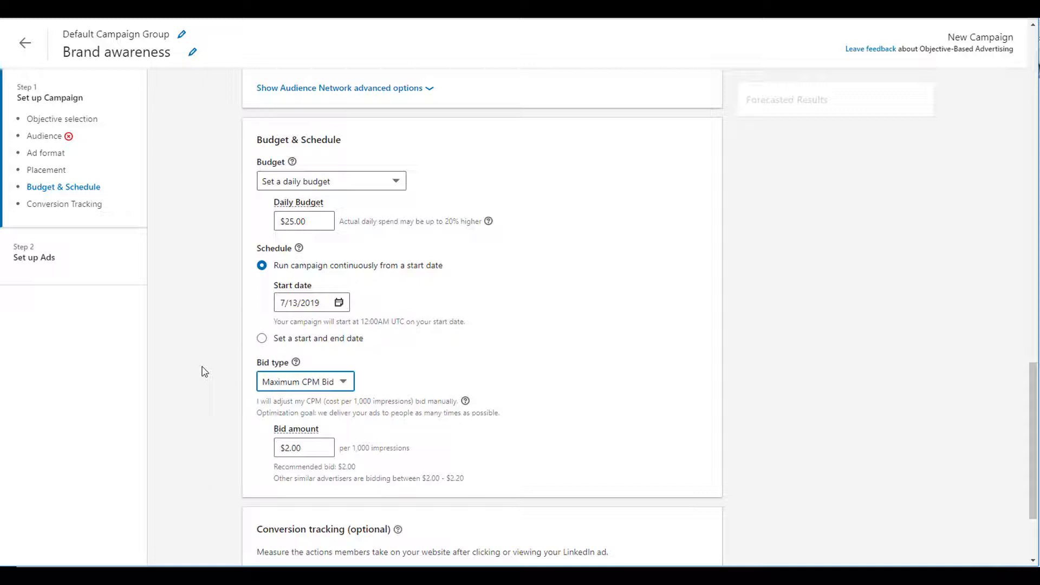
mouse_move(262, 453)
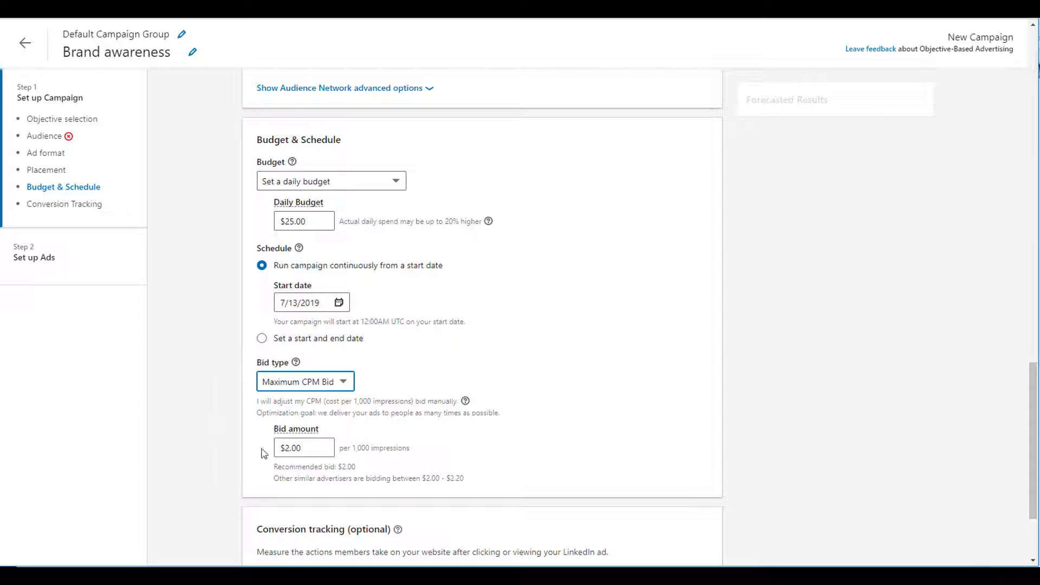
mouse_move(262, 449)
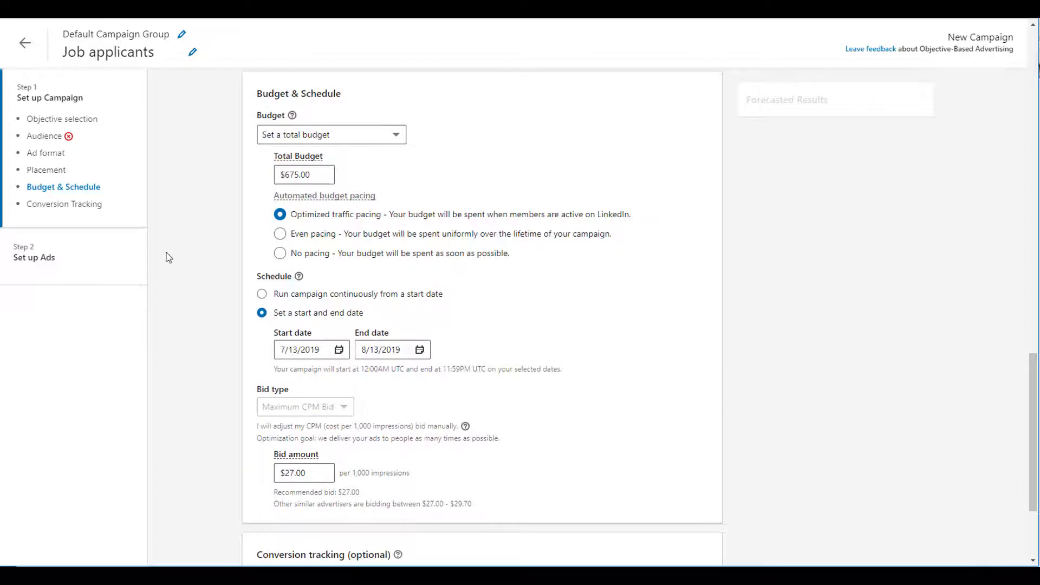
mouse_move(155, 255)
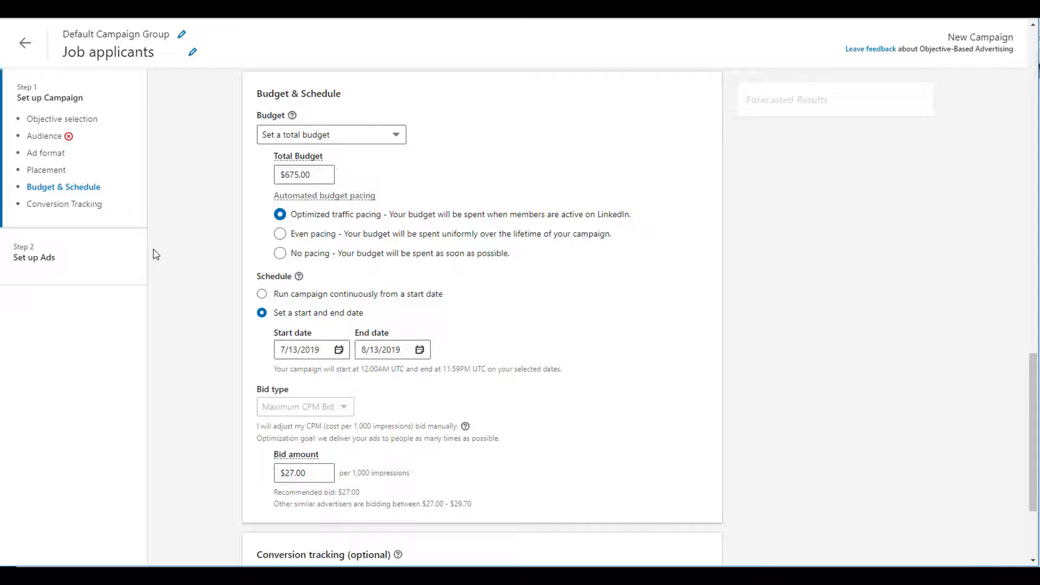
mouse_move(211, 166)
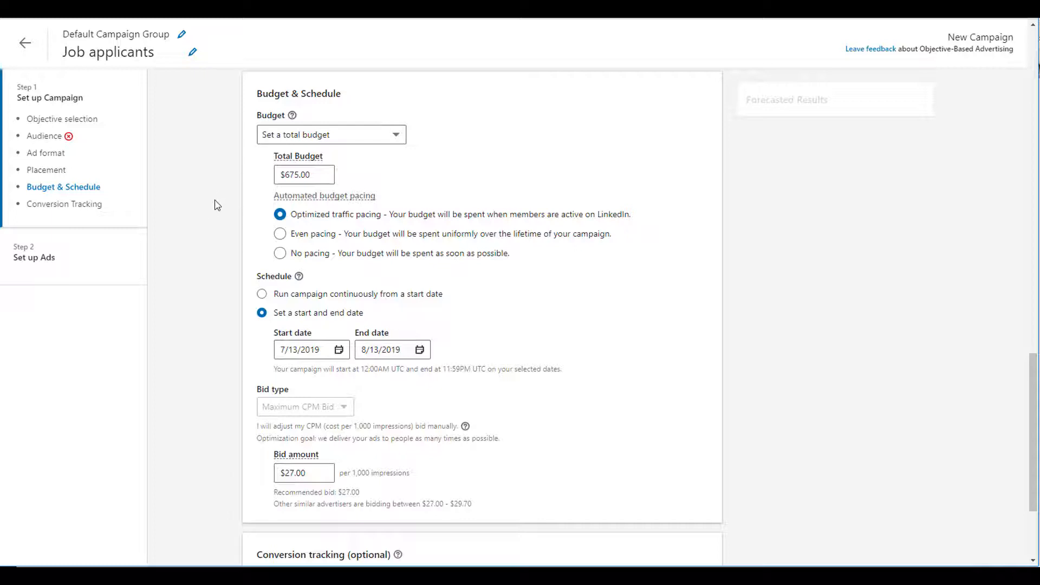
mouse_move(226, 370)
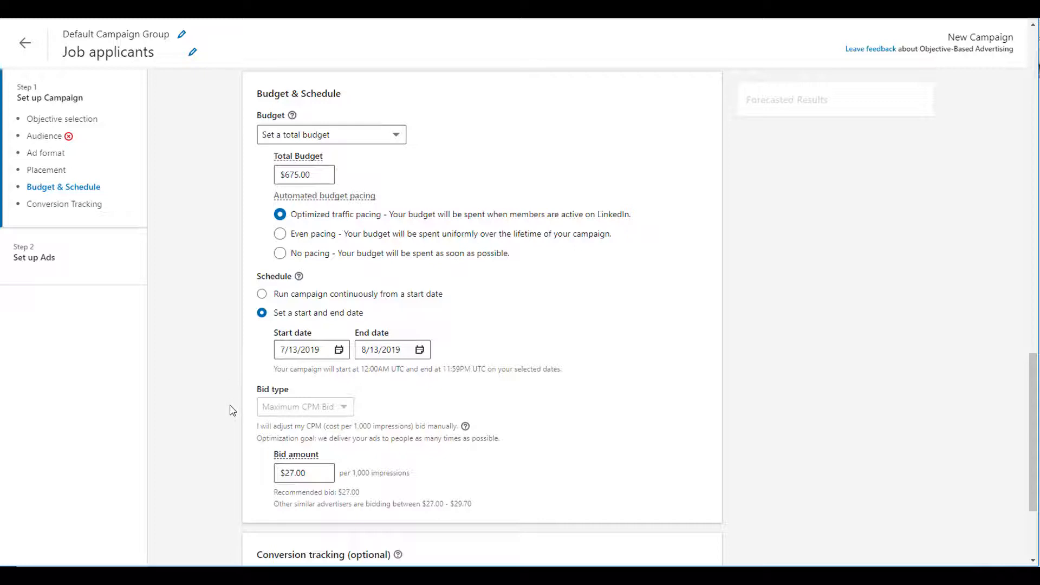
mouse_move(373, 414)
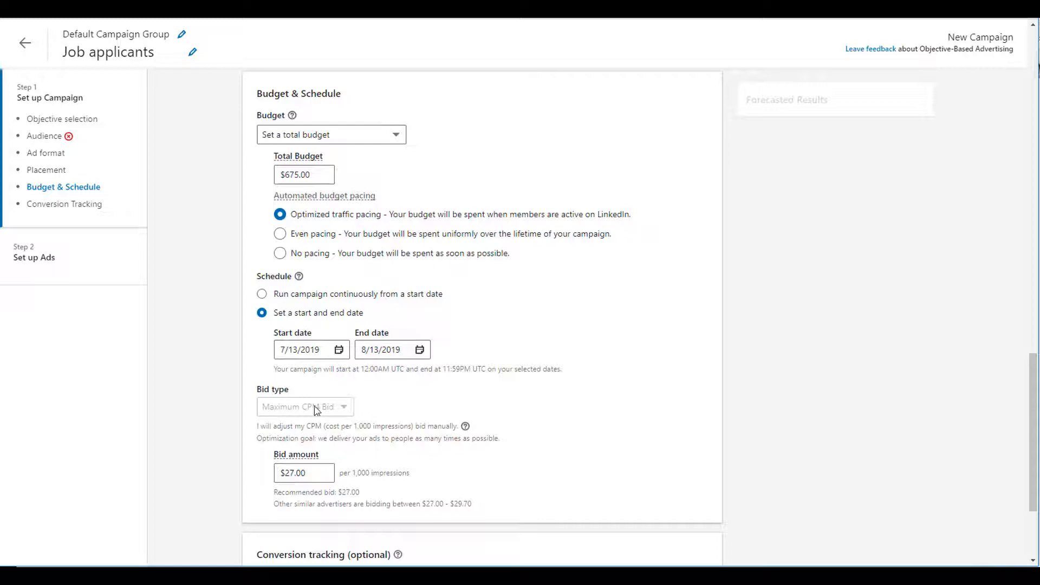
mouse_move(196, 374)
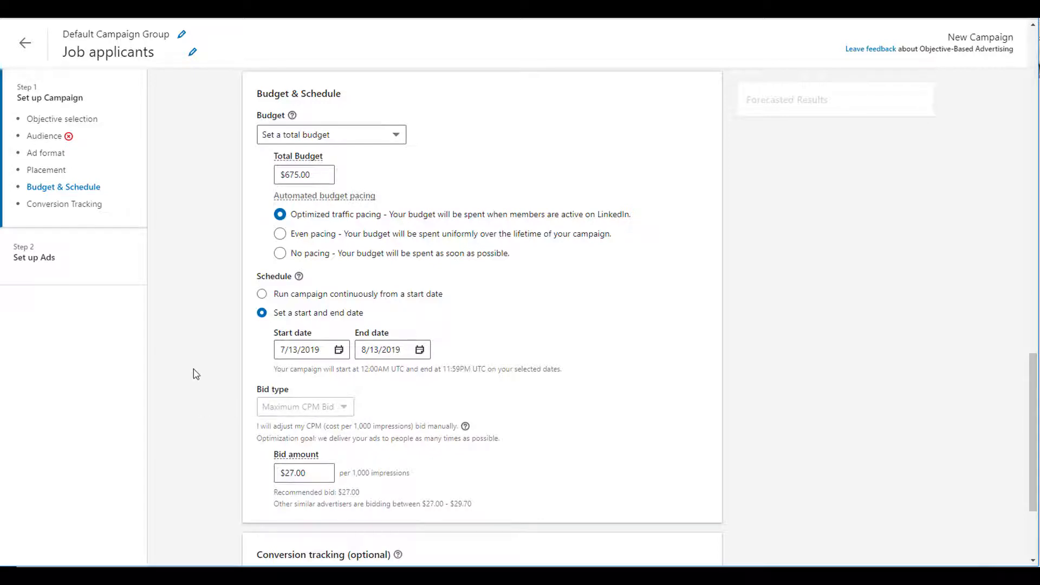
mouse_move(227, 266)
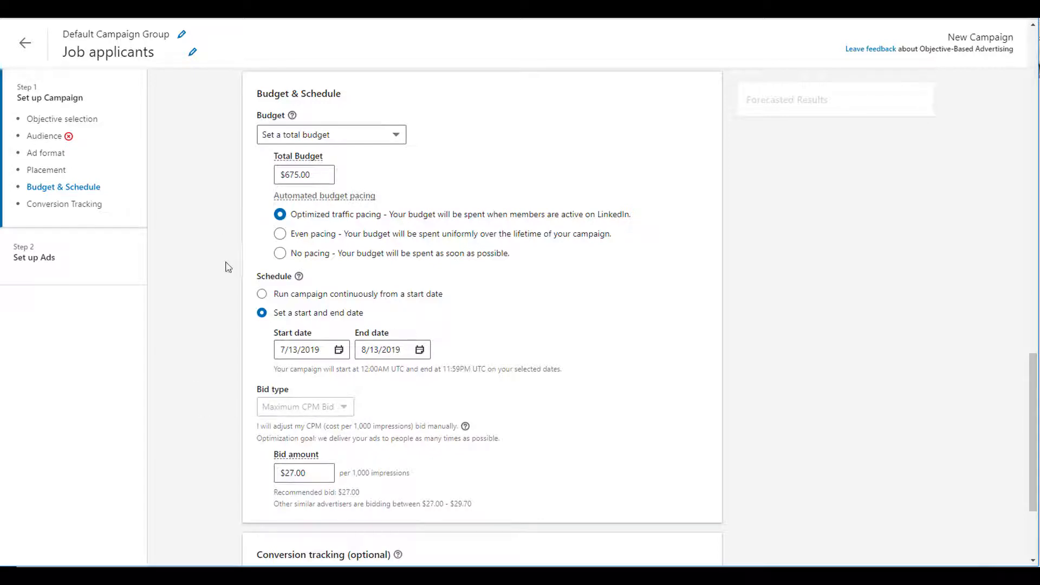
mouse_move(228, 262)
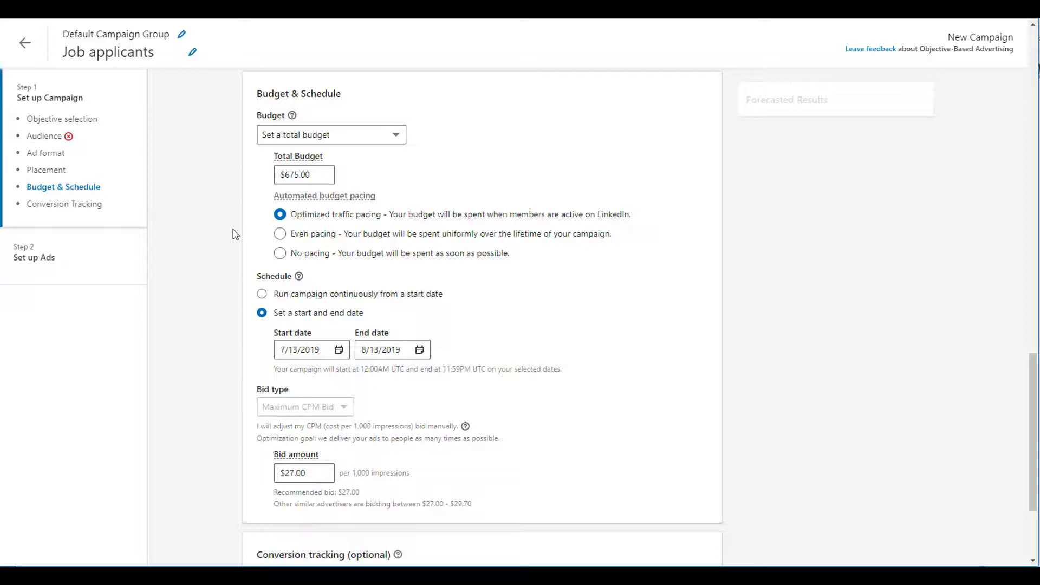
mouse_move(228, 219)
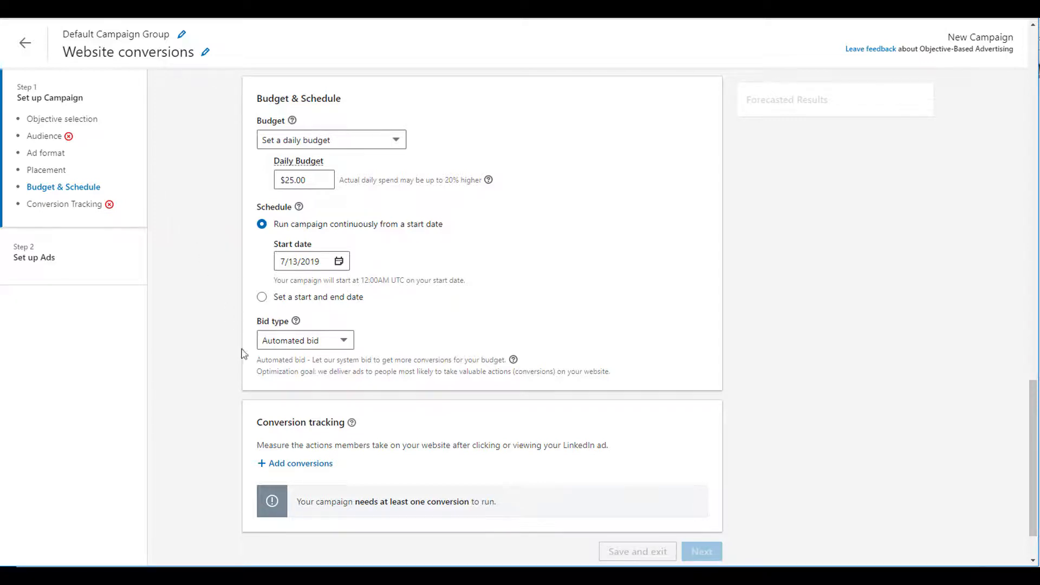
mouse_move(220, 350)
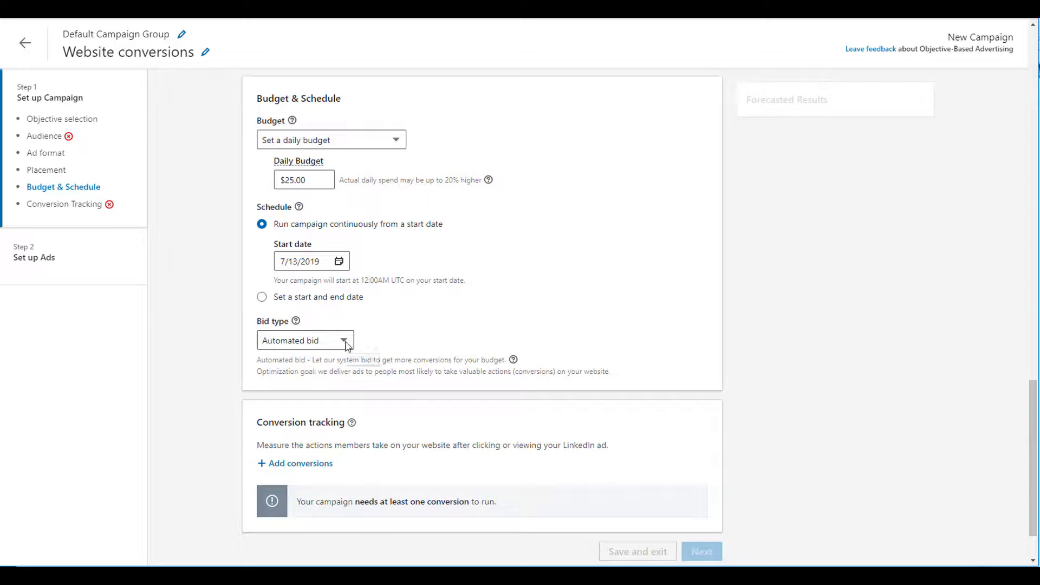
- Choose Enhanced CPC Bid at $2.86 per click with conversion optimization enabled
left_click(306, 340)
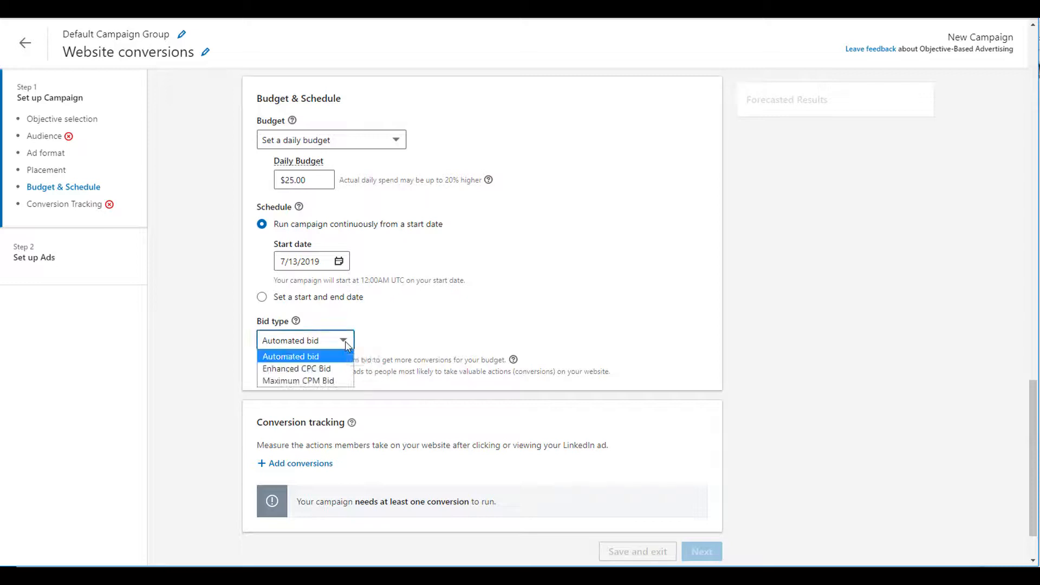
mouse_move(297, 368)
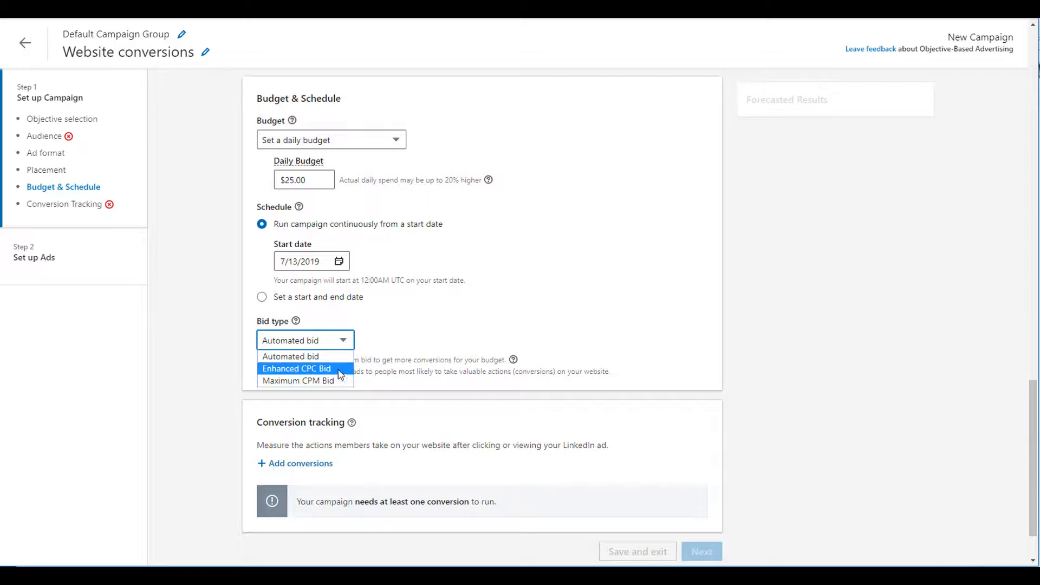
left_click(297, 368)
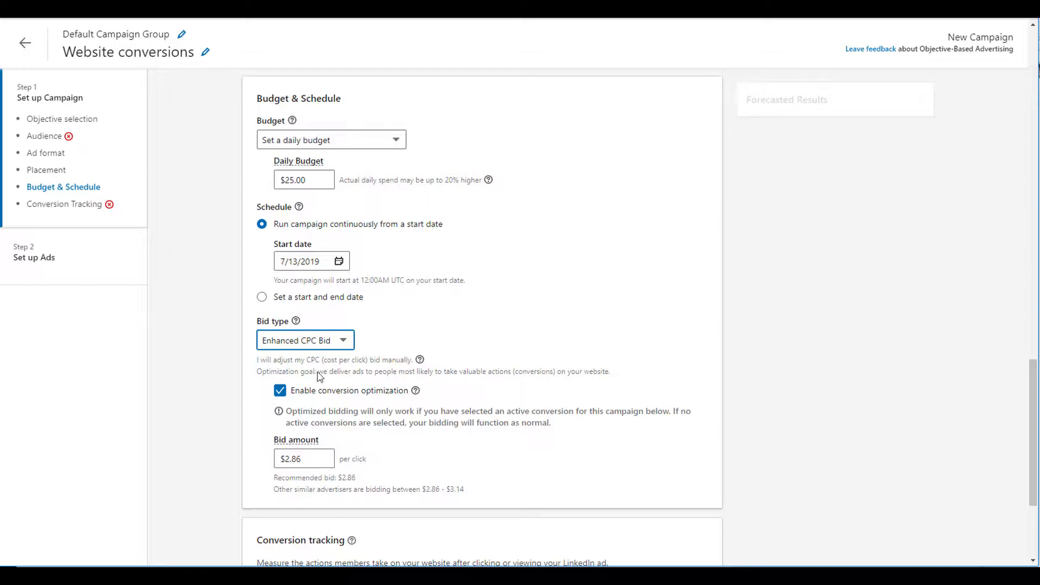
mouse_move(252, 395)
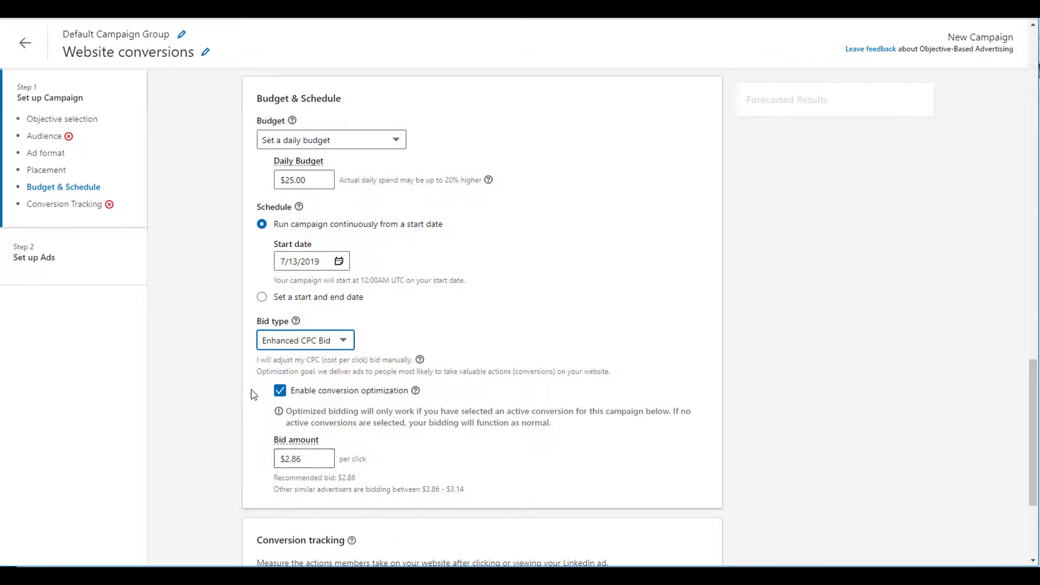